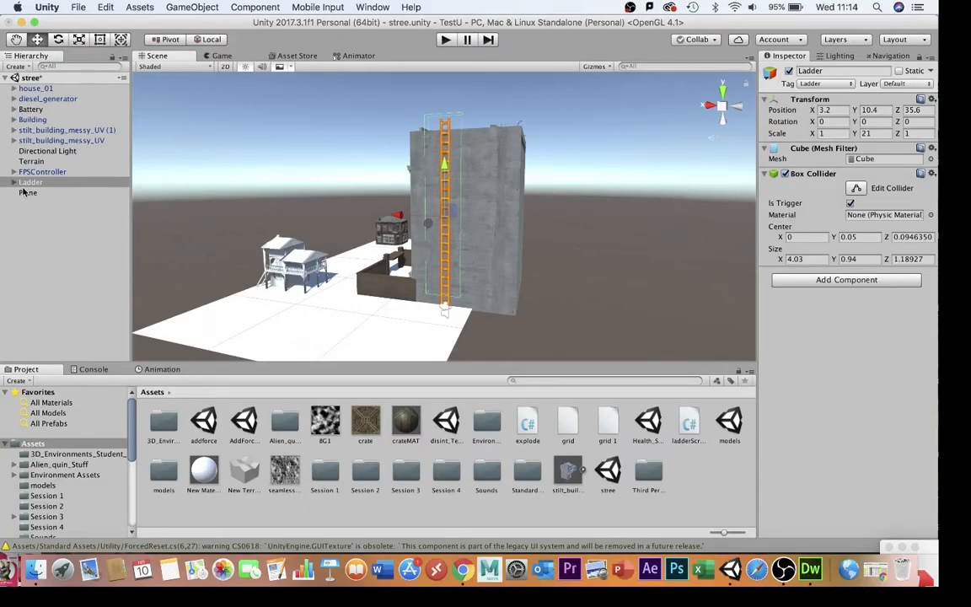
- Inspect the Ladder object's children (LadderUpright and a rung) and return to the Ladder parent
click(14, 182)
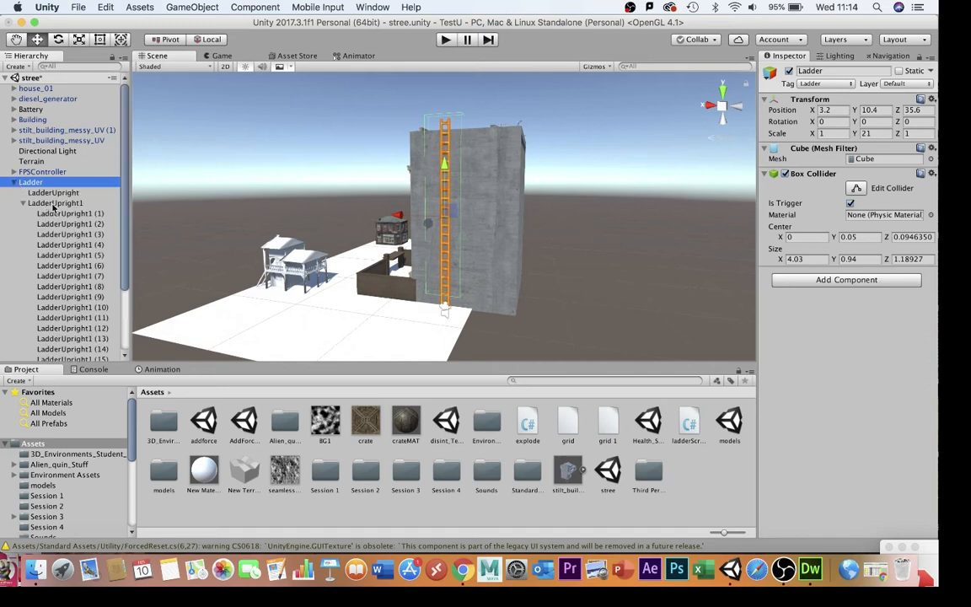
click(54, 192)
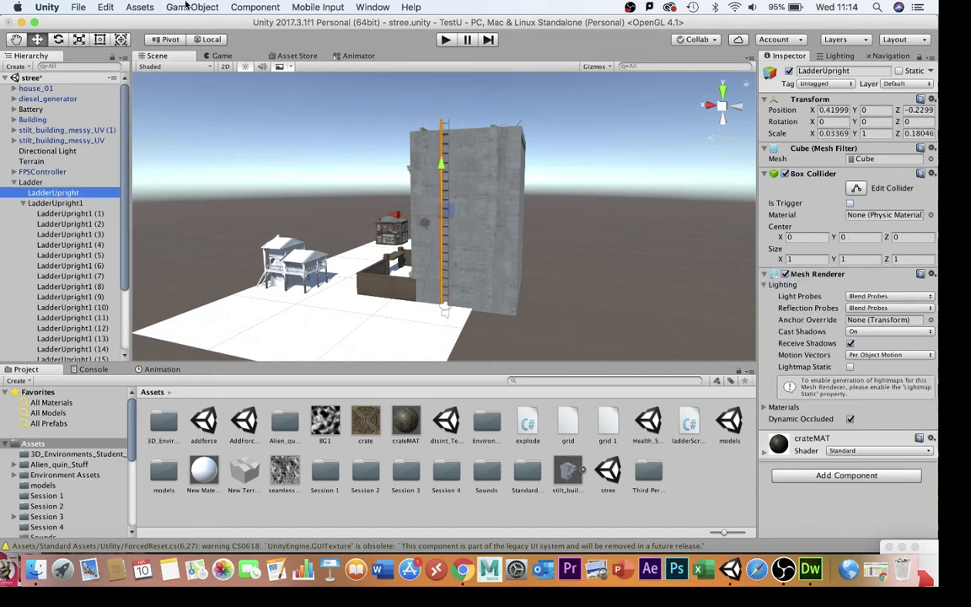
click(192, 7)
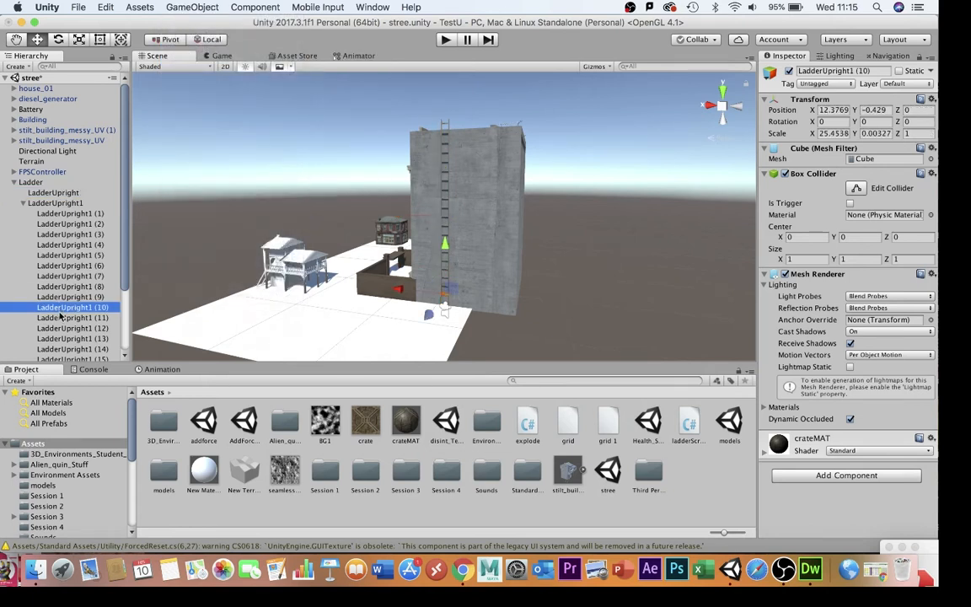
click(30, 182)
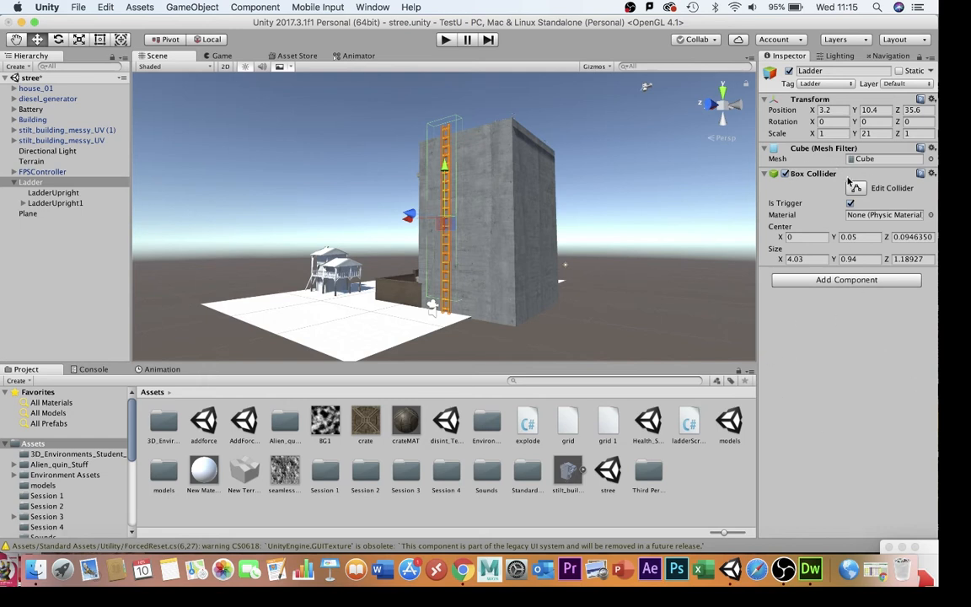
mouse_move(688, 212)
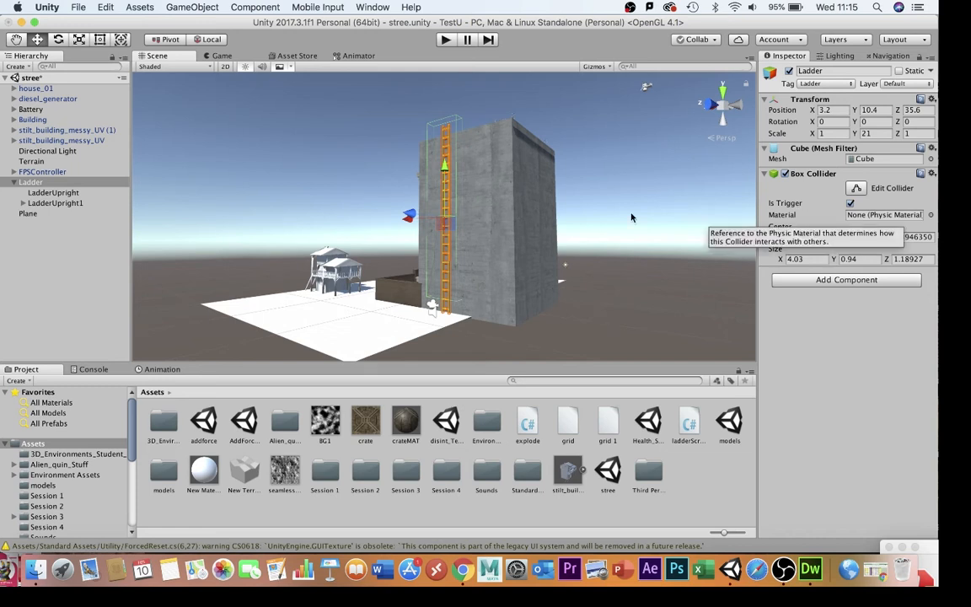
mouse_move(451, 252)
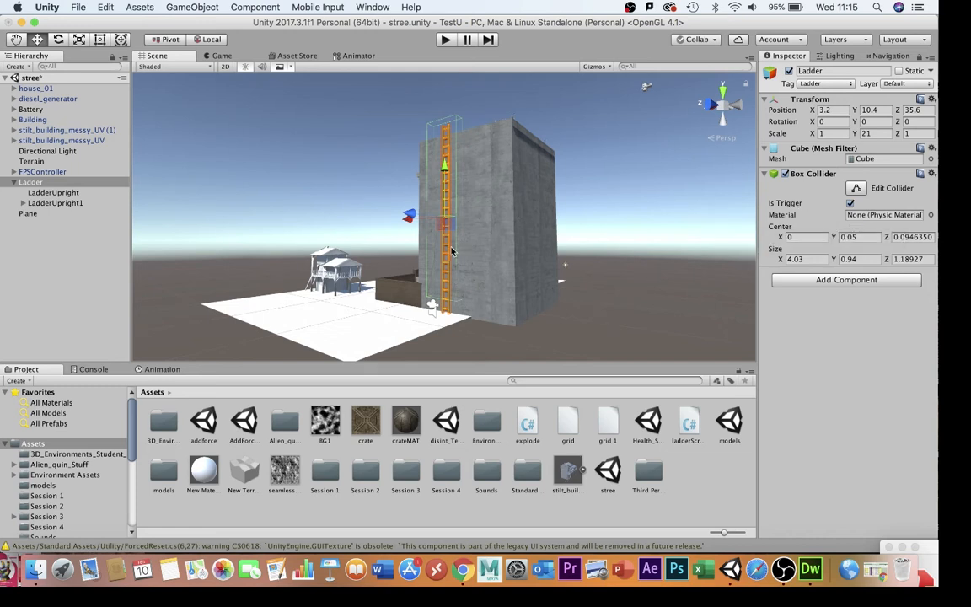
mouse_move(459, 300)
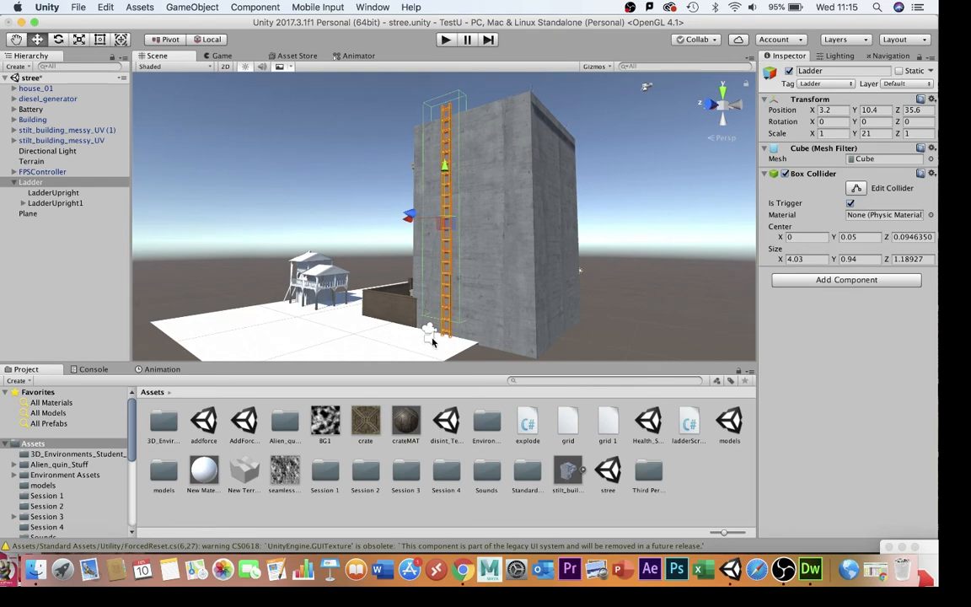
mouse_move(429, 410)
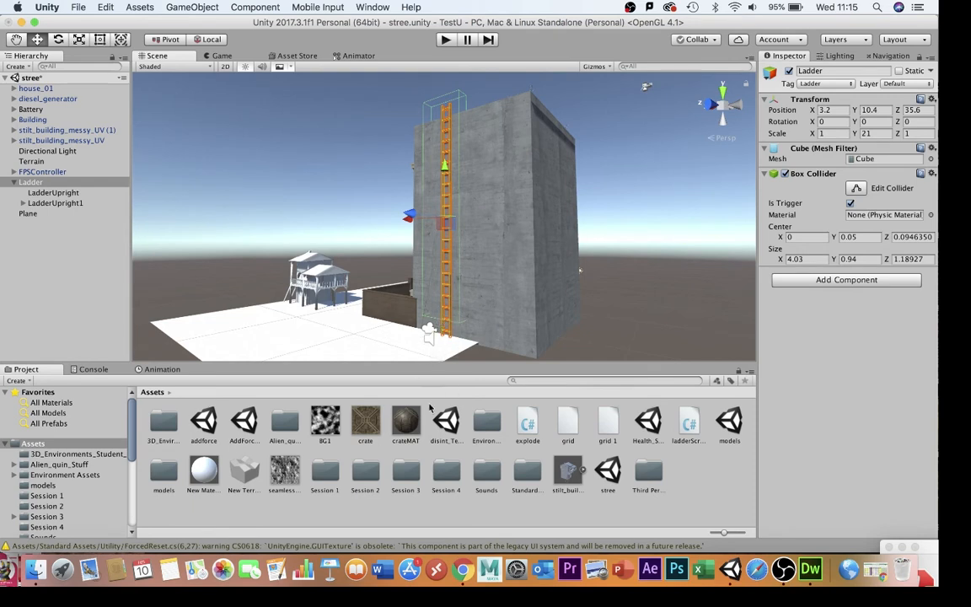
mouse_move(425, 101)
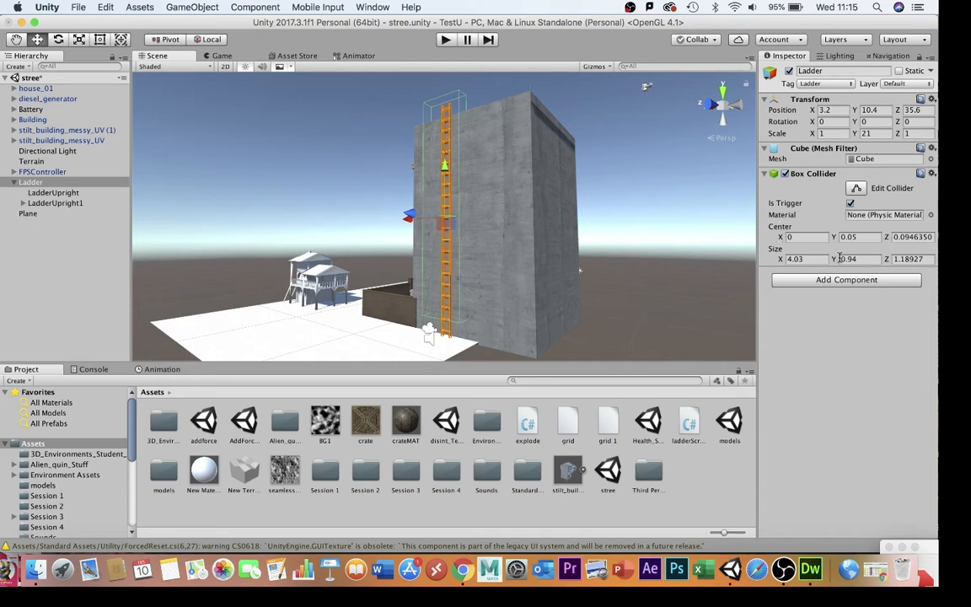
- View the FPSController's Ladder Script 1 component and bring up ladderScript1.cs in Dreamweaver
click(858, 260)
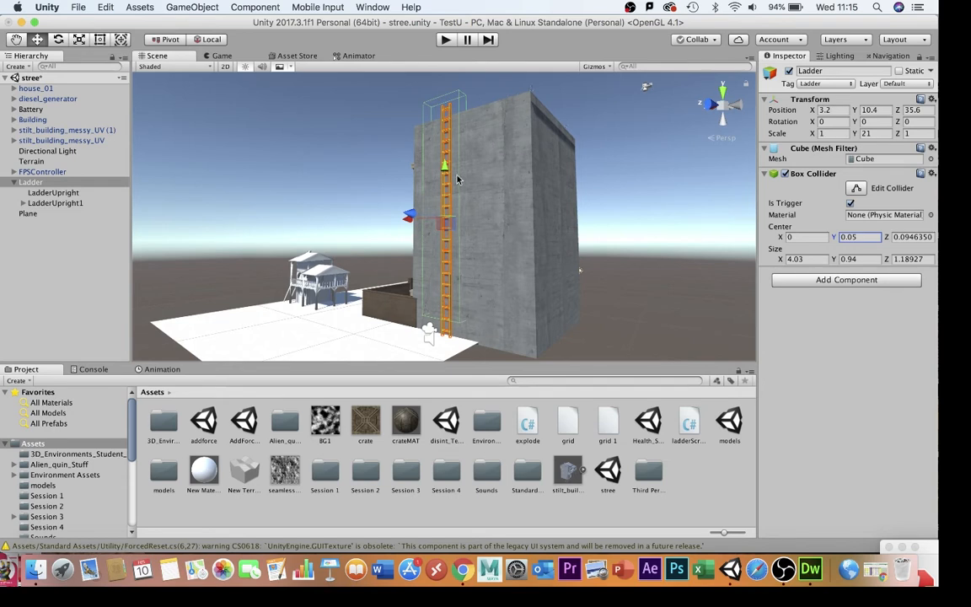
mouse_move(447, 315)
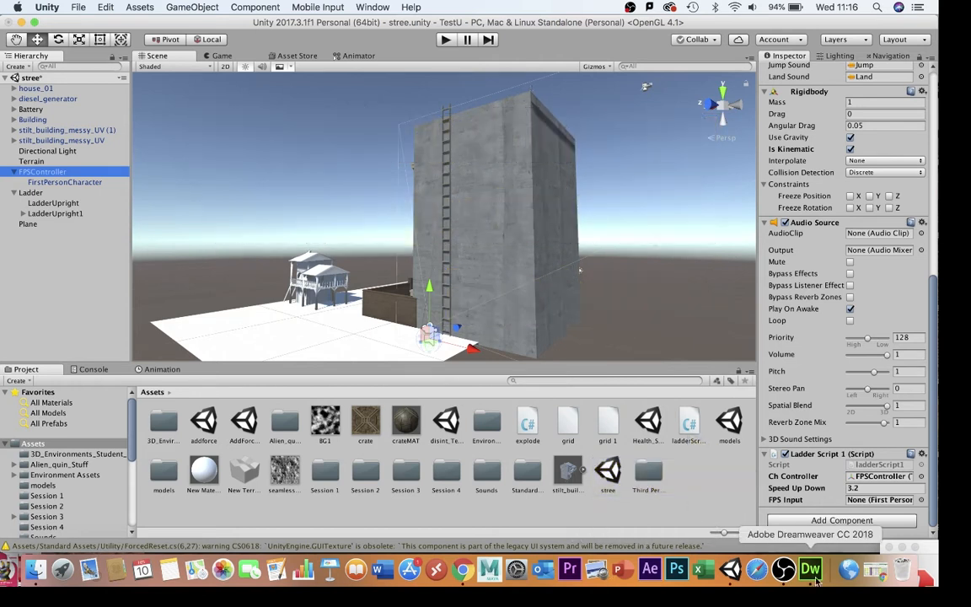
click(809, 570)
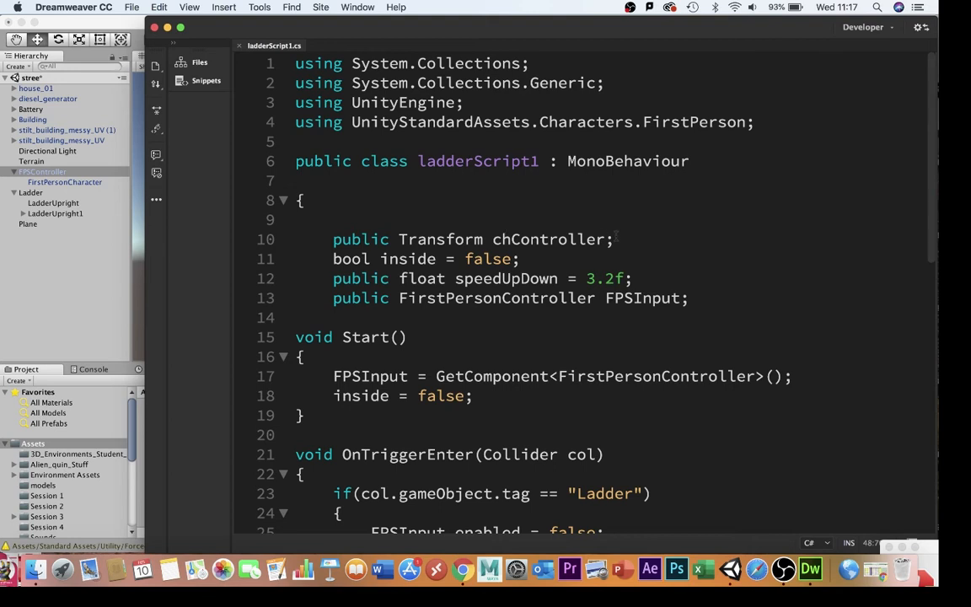
mouse_move(639, 238)
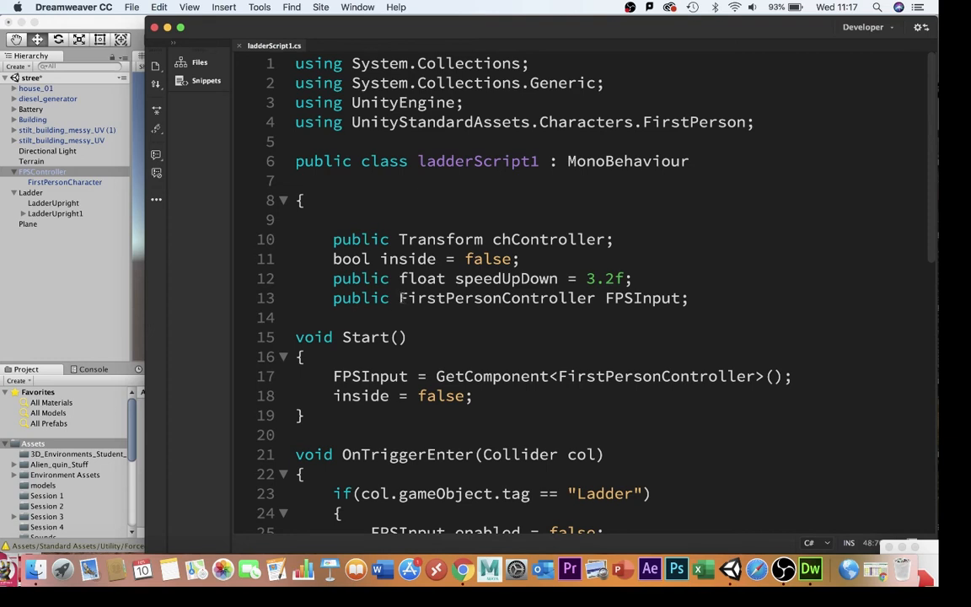
mouse_move(430, 347)
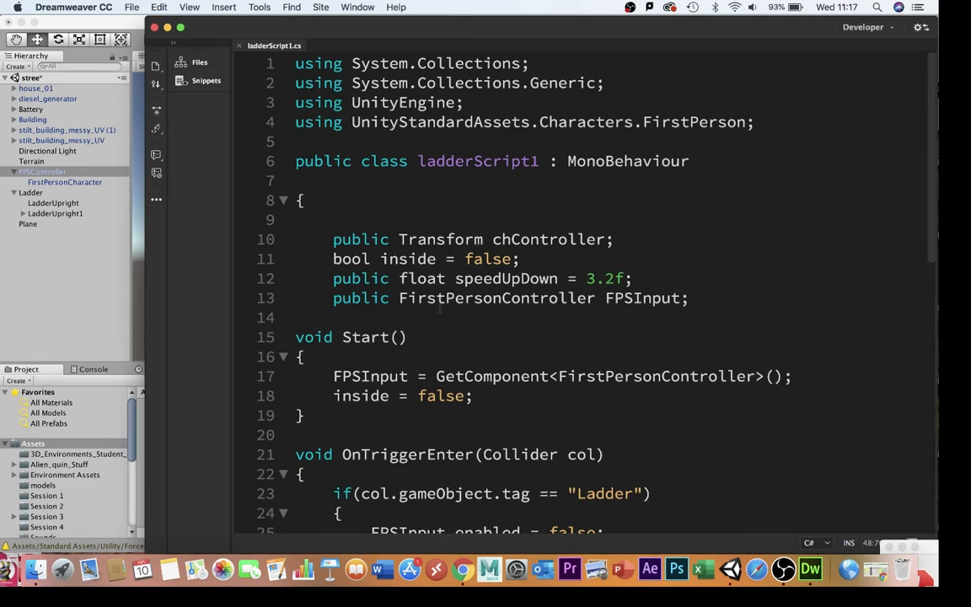
click(782, 570)
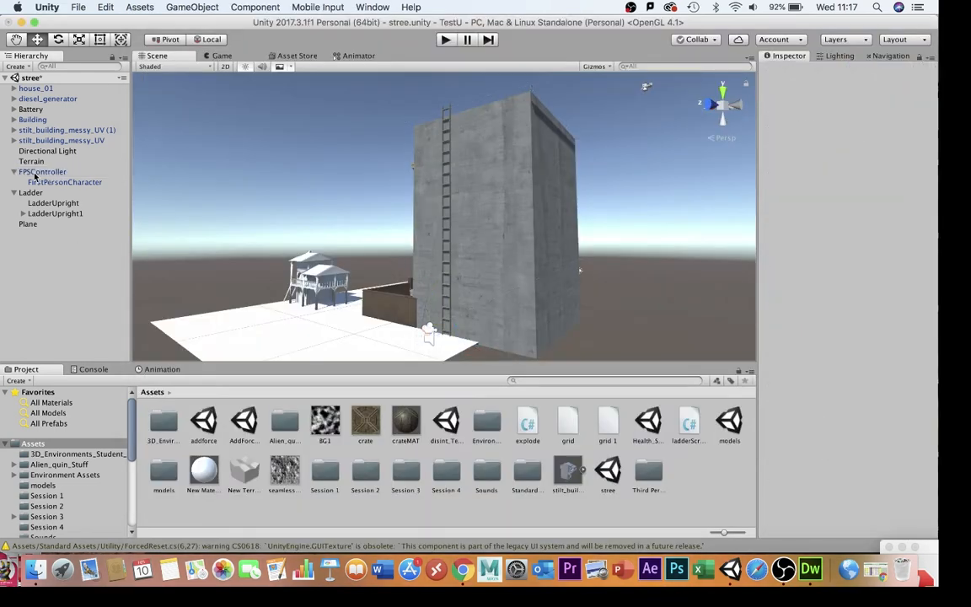
click(42, 172)
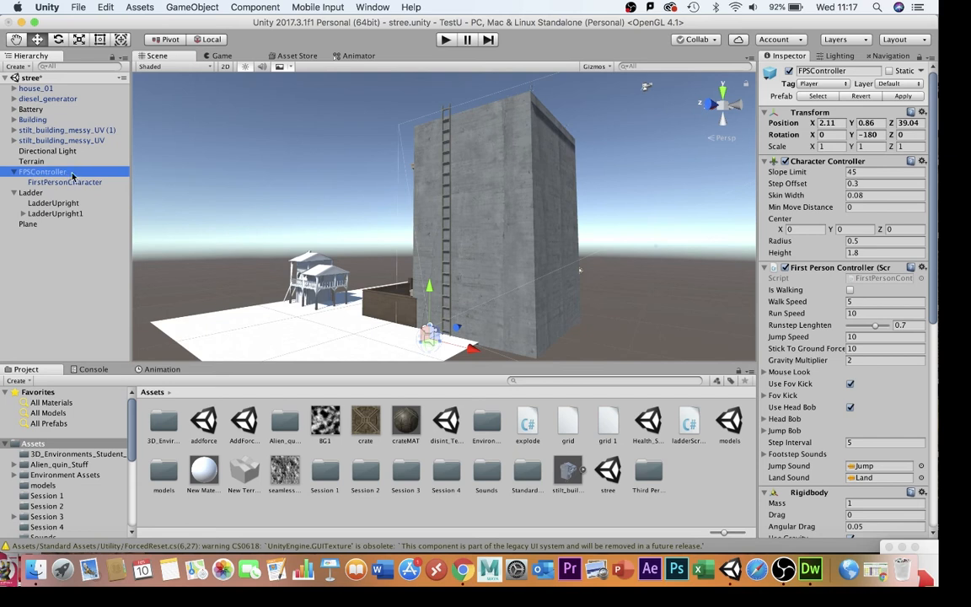
mouse_move(71, 177)
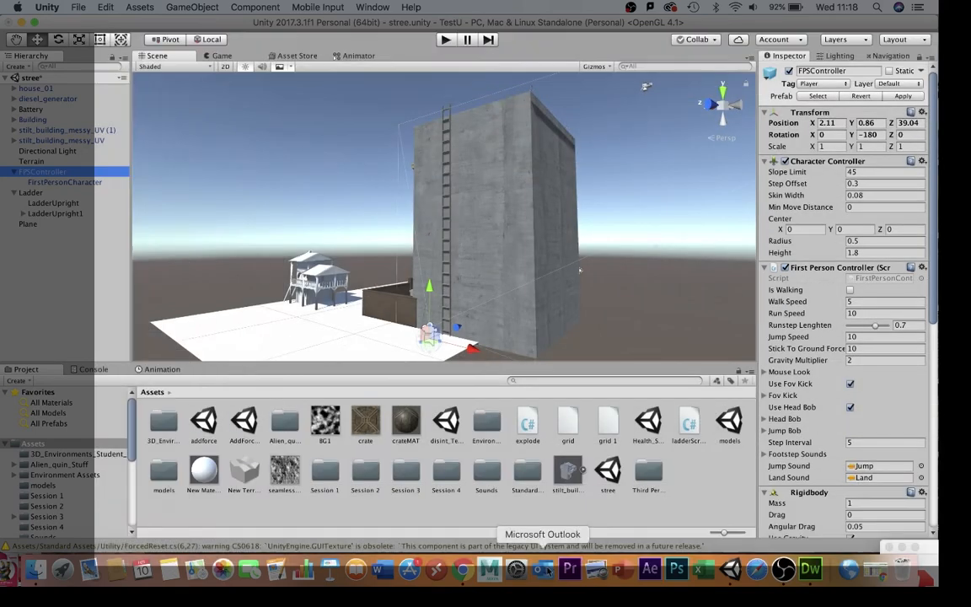
click(808, 570)
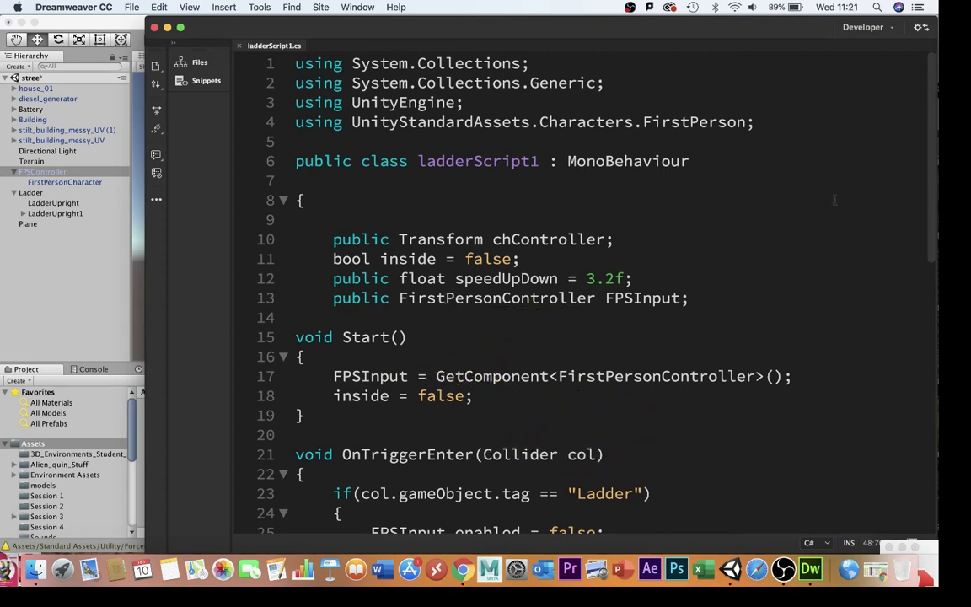
scroll(down, 3)
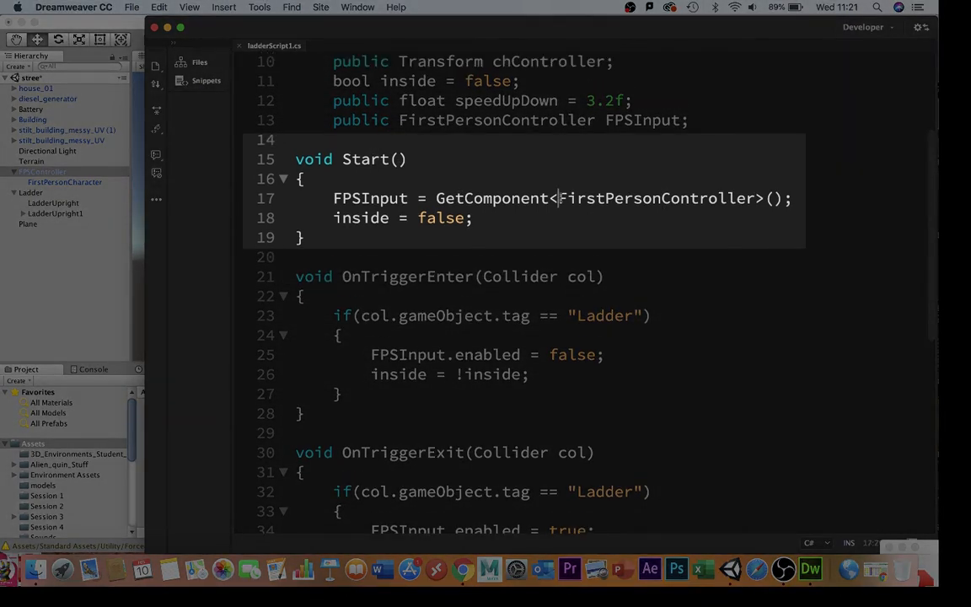
double_click(655, 199)
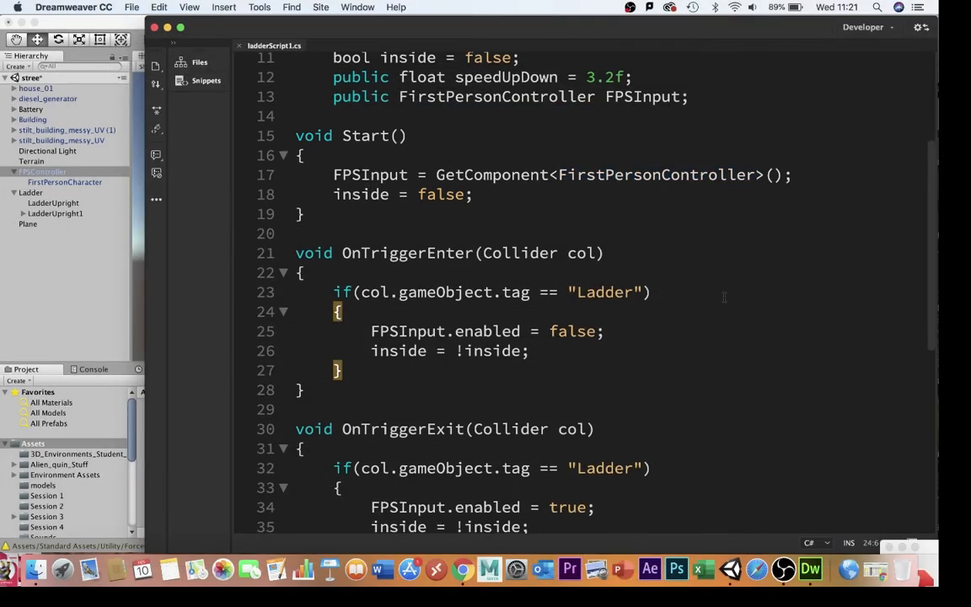
scroll(down, 3)
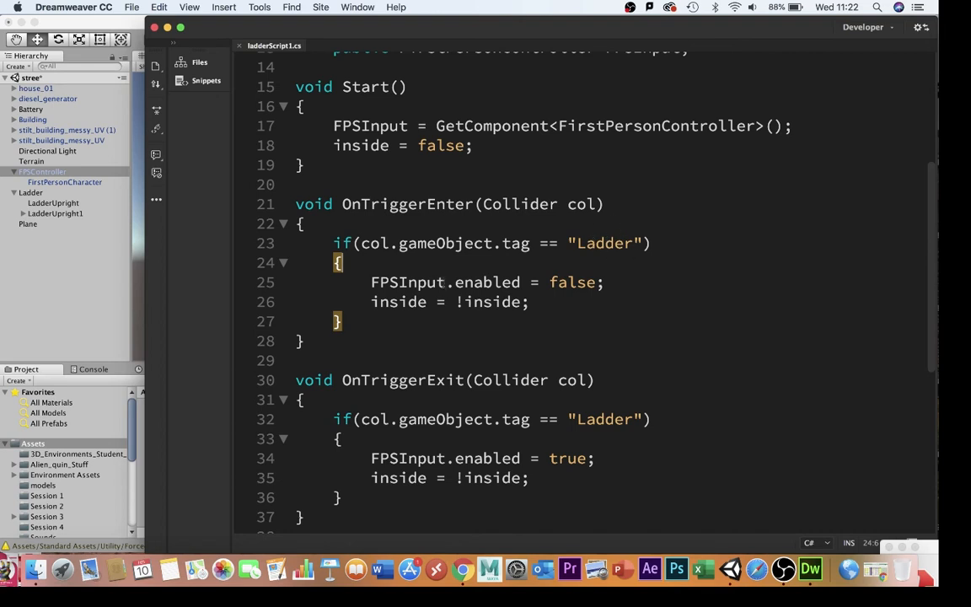
scroll(down, 3)
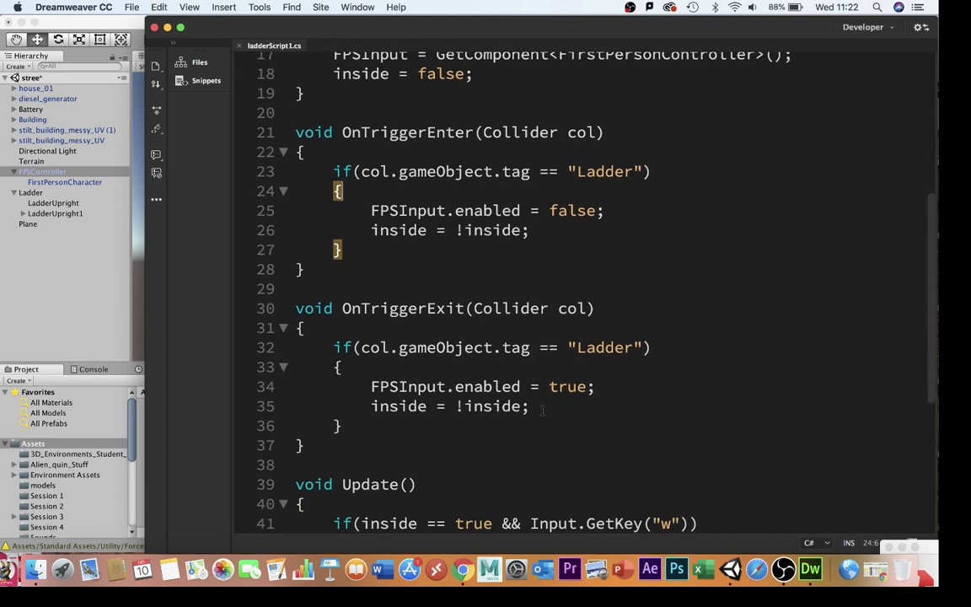
scroll(down, 3)
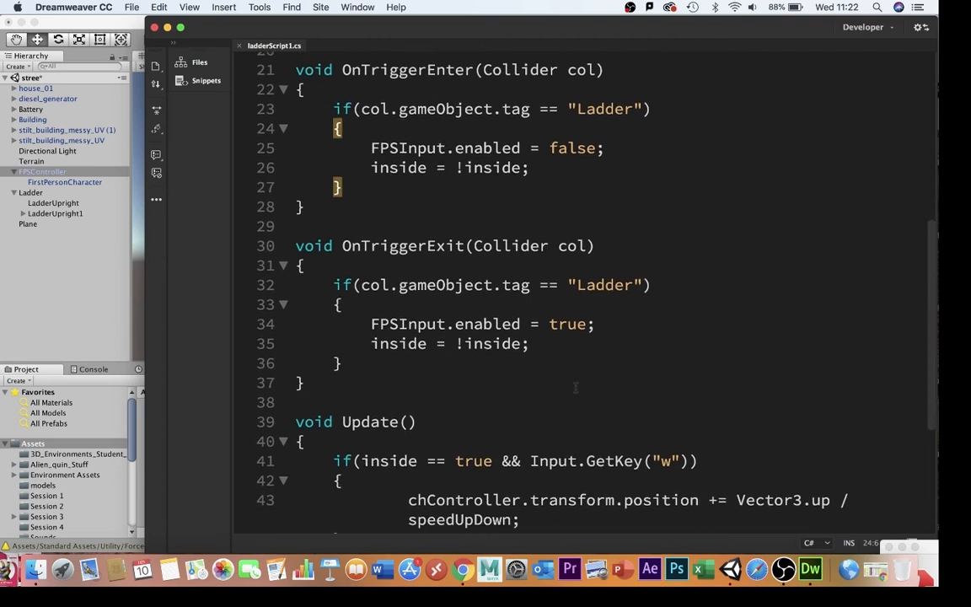
scroll(down, 3)
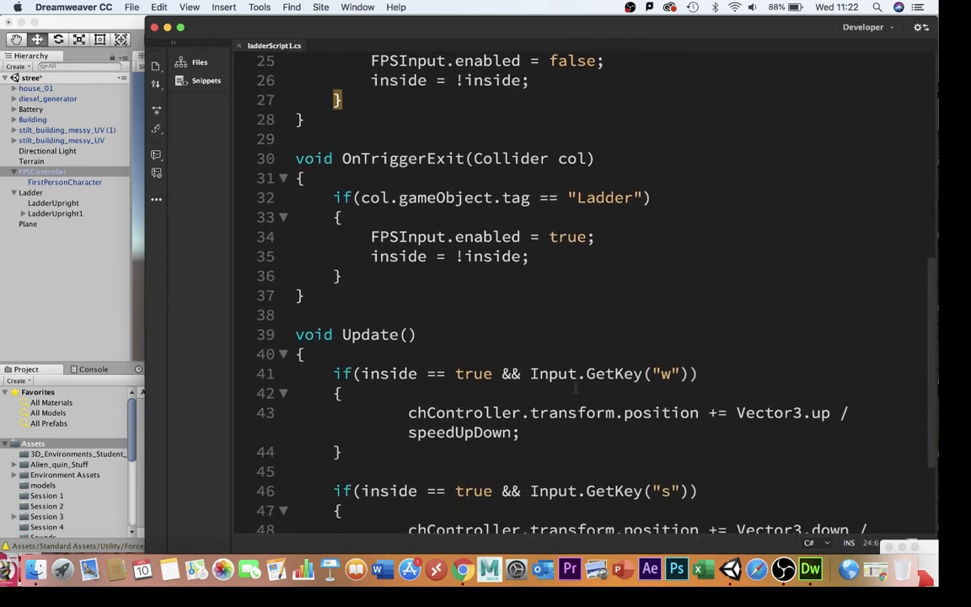
scroll(down, 3)
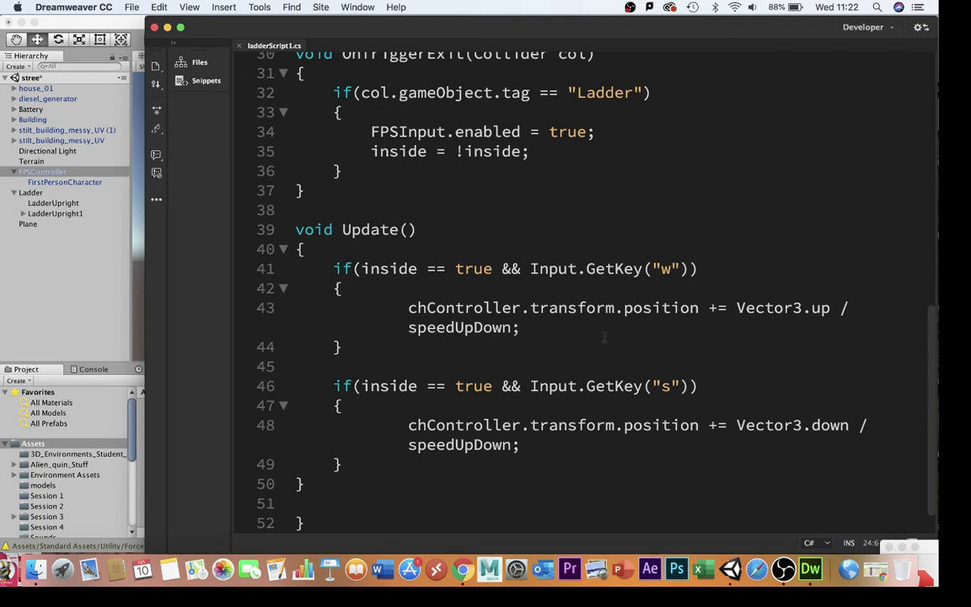
mouse_move(665, 396)
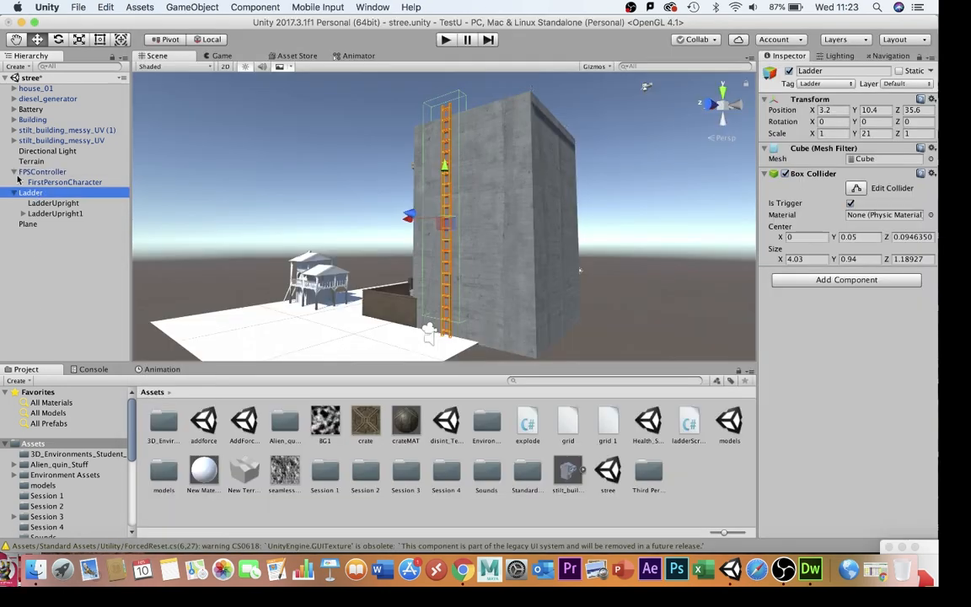
mouse_move(462, 316)
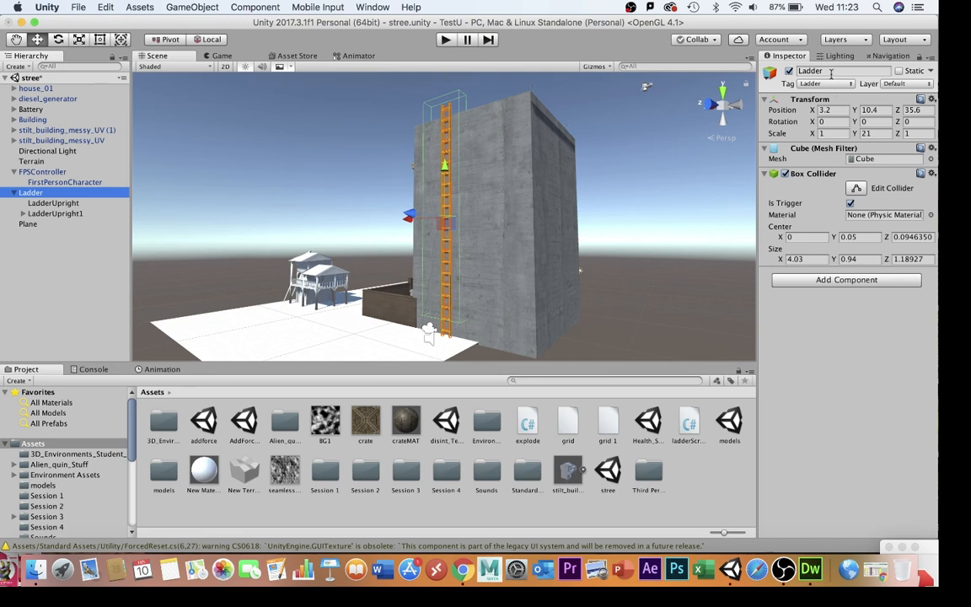
- Confirm the Ladder object's Tag is Ladder and run the scene in play mode
click(824, 83)
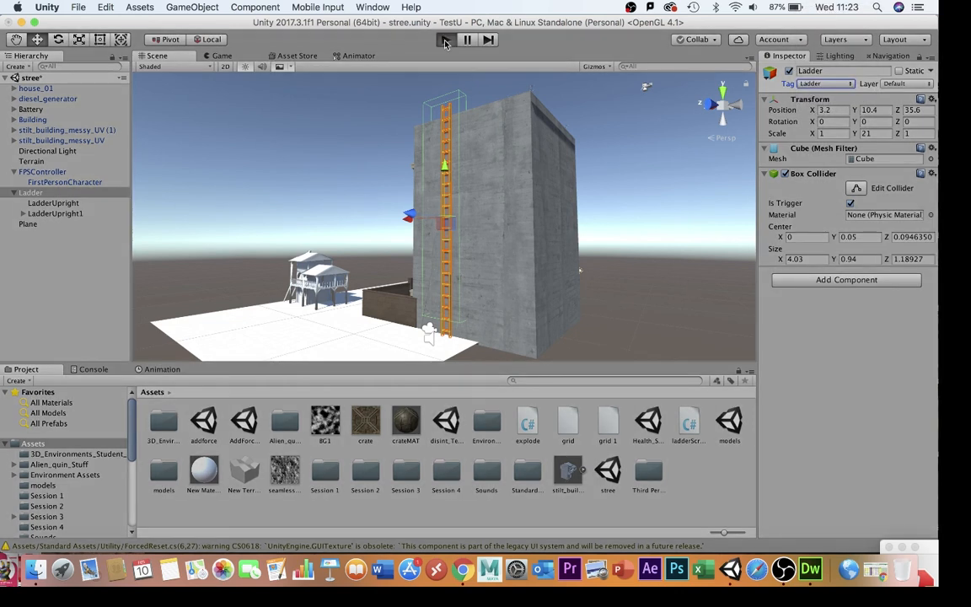
click(445, 41)
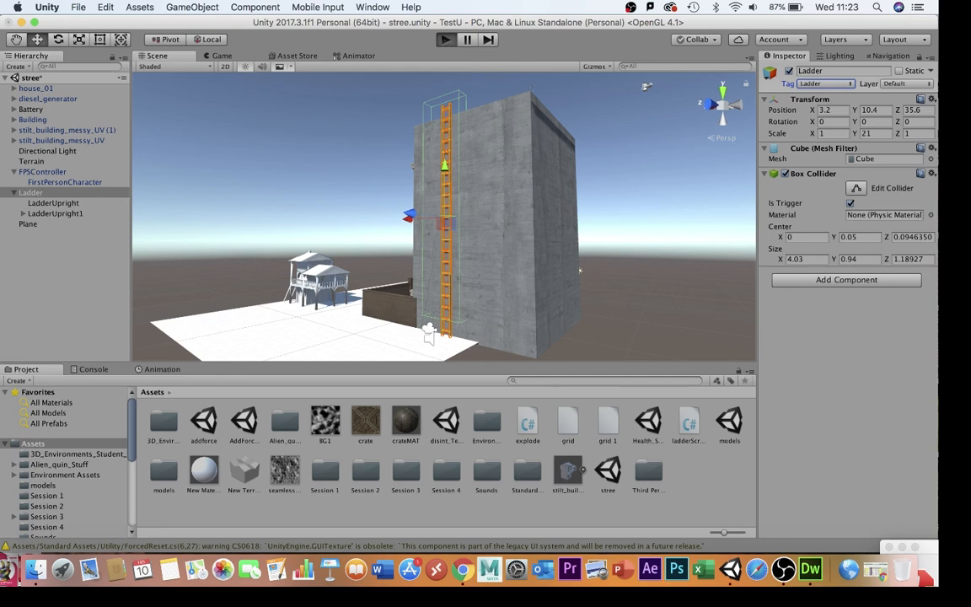